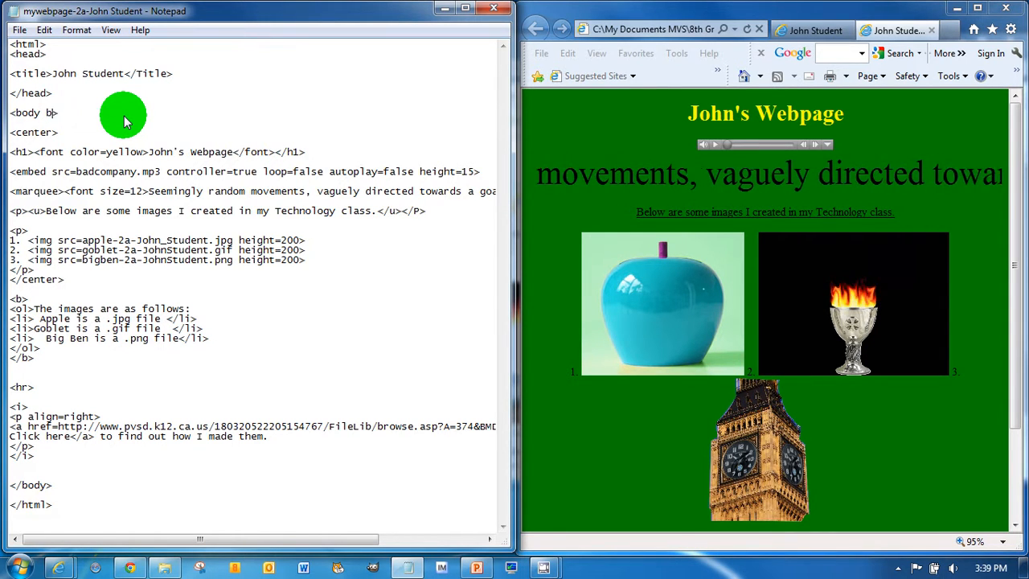
Start a background attribute inside the body tag, after 'body b'
type("ackground=")
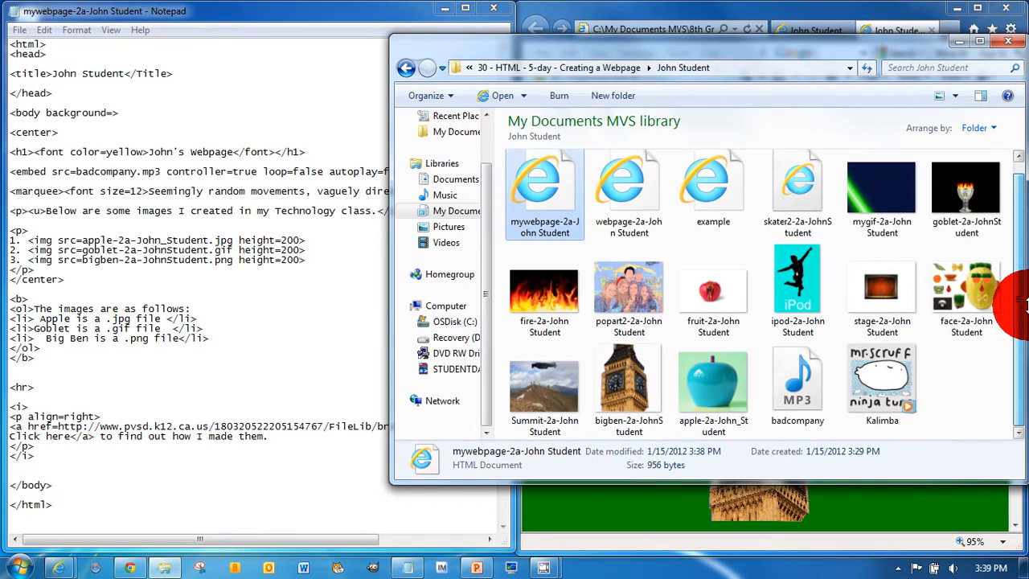
Read the fruit image's name in My Documents and set background to fruit-2a-JohnStudent.jpg
left_click(712, 289)
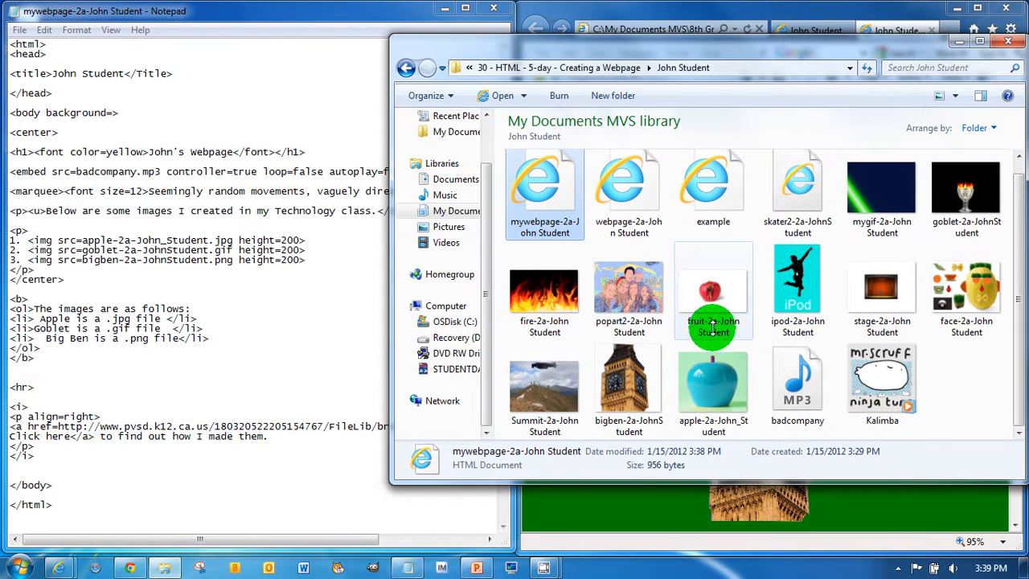
mouse_move(714, 305)
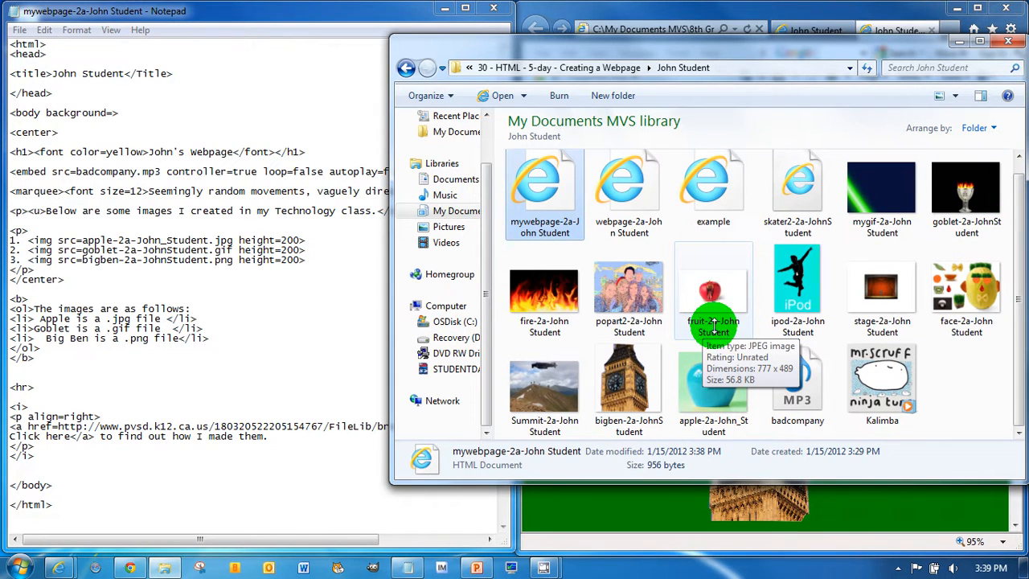
left_click(714, 289)
type("fruit-2a-JohnStudent")
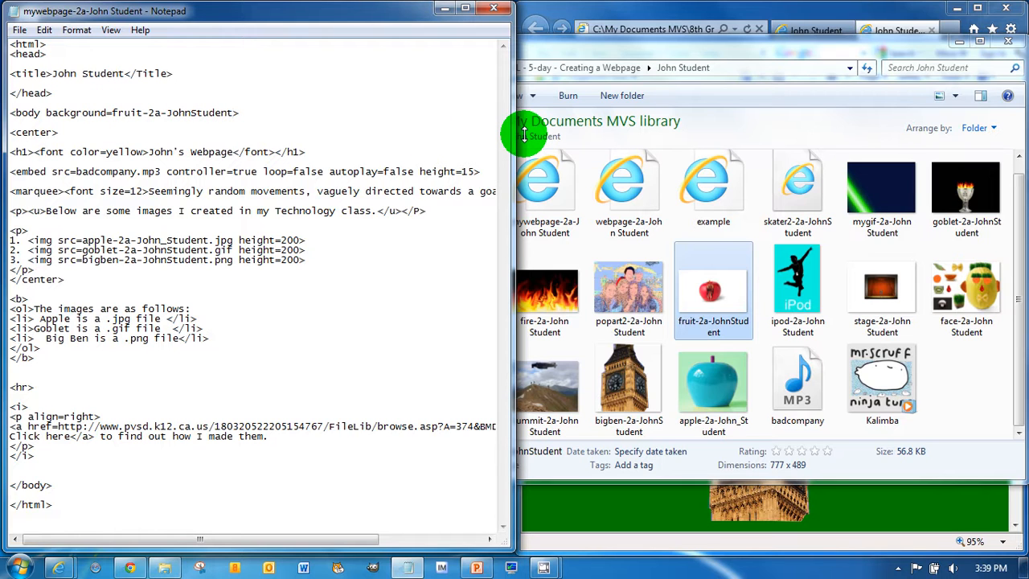
type("pg")
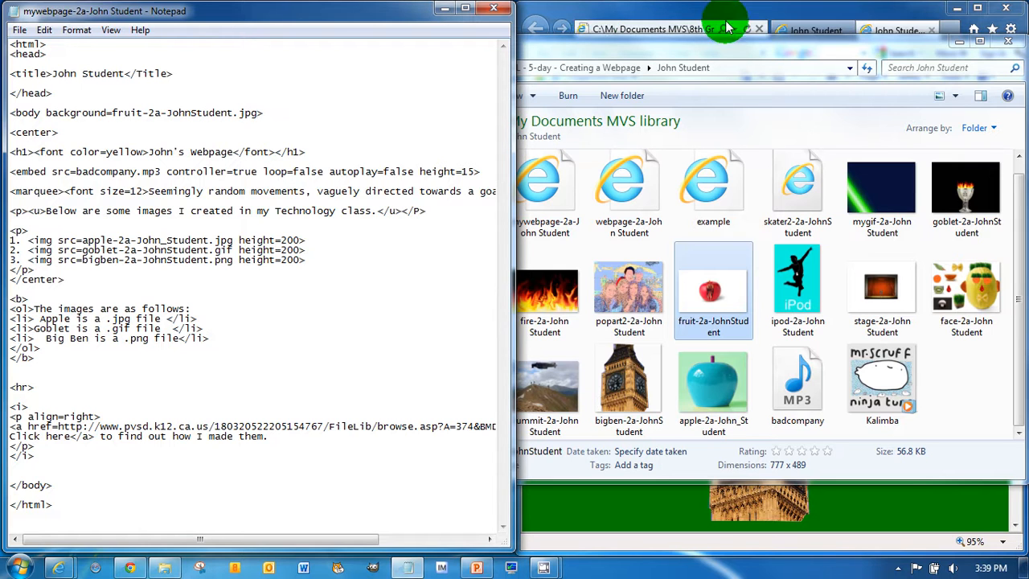
left_click(897, 29)
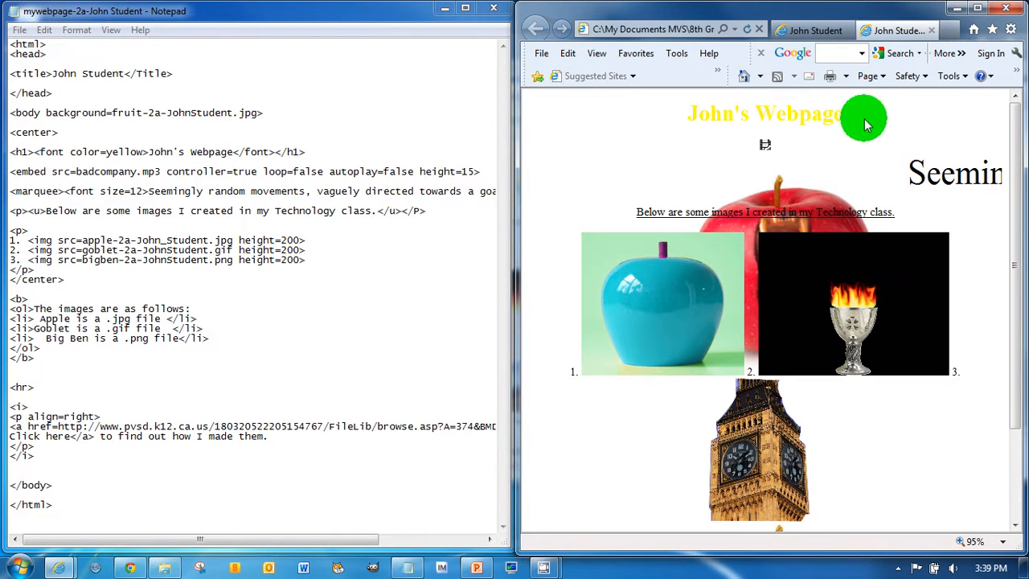
mouse_move(801, 247)
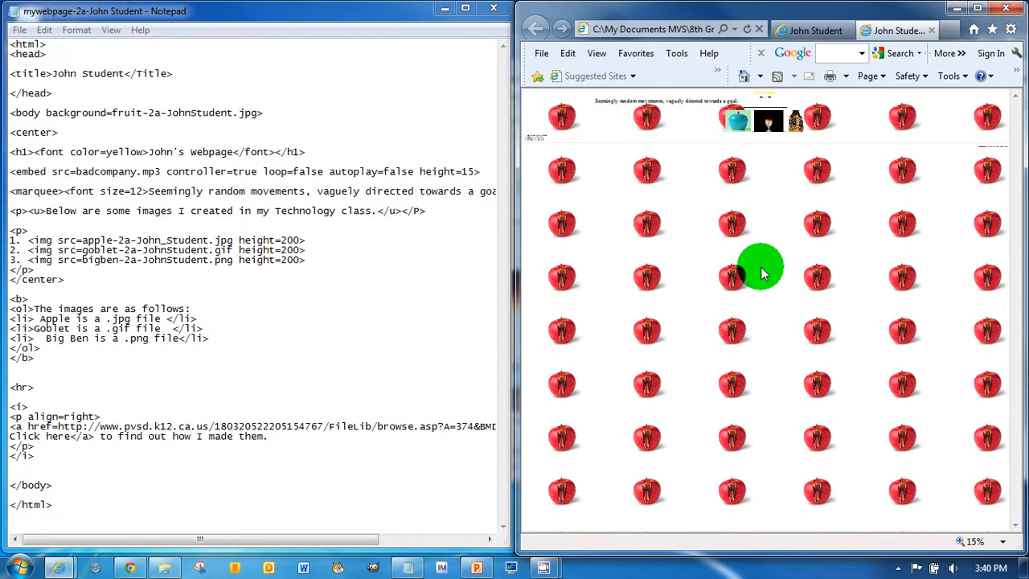
mouse_move(817, 344)
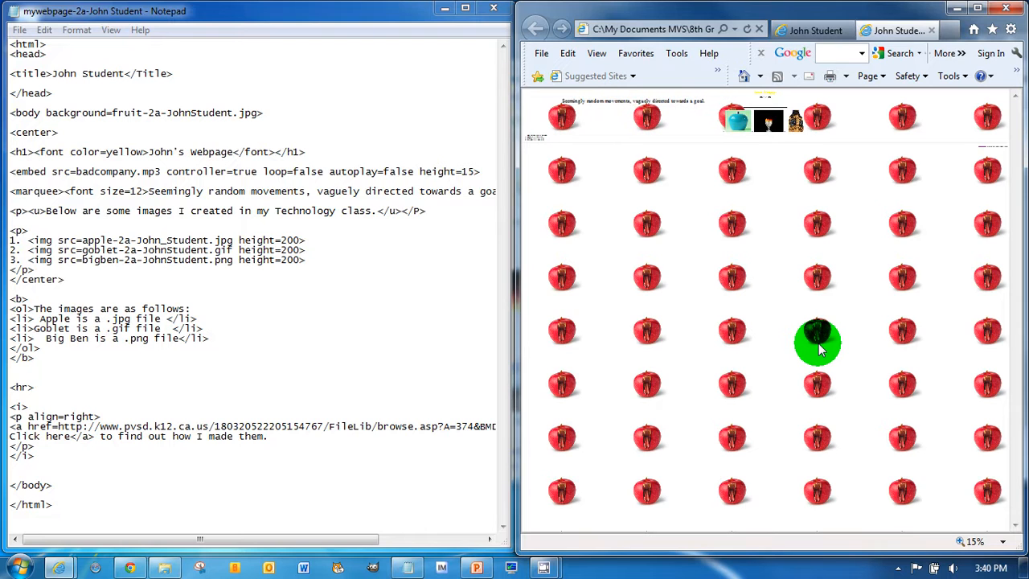
mouse_move(849, 351)
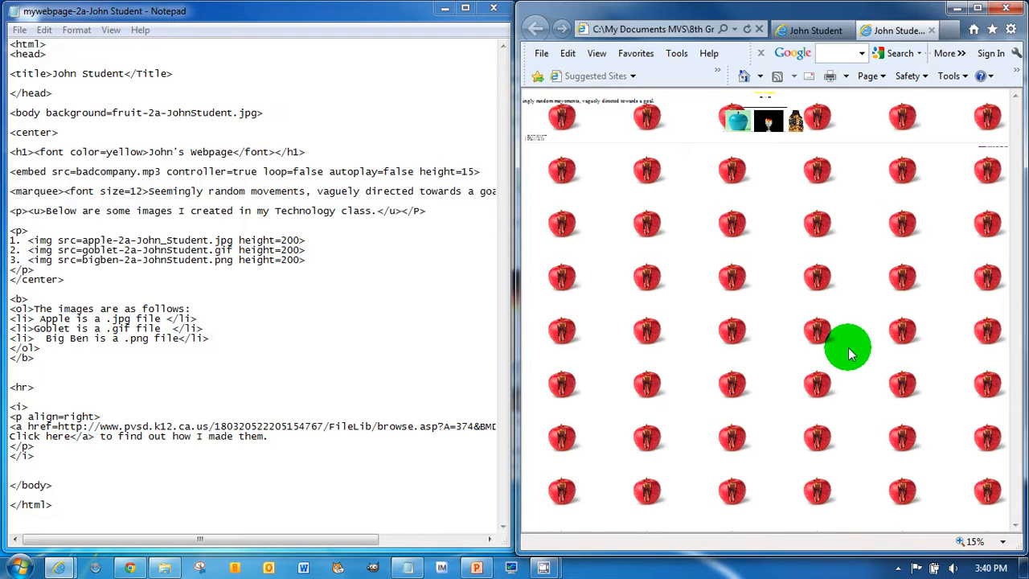
mouse_move(865, 336)
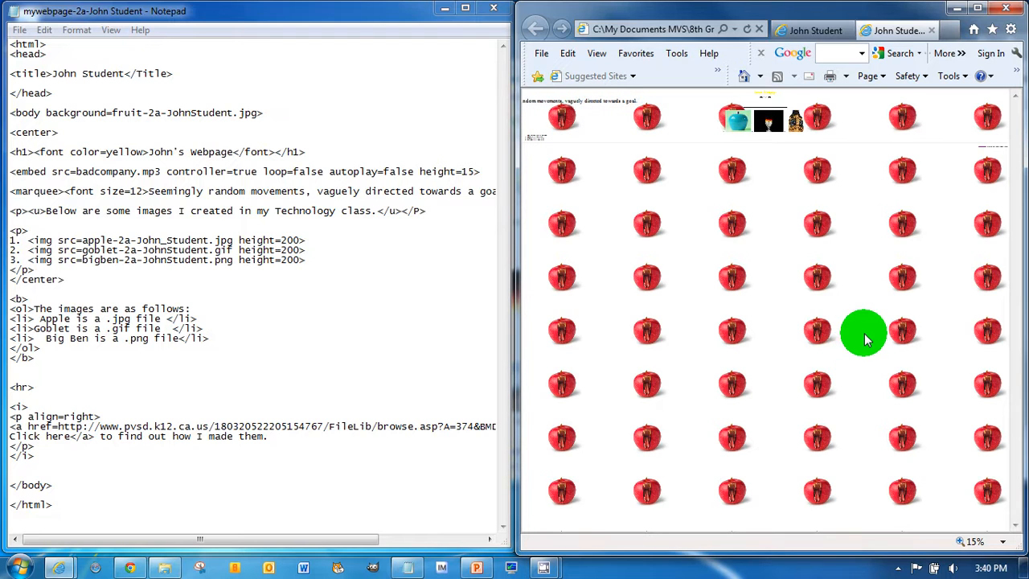
Zoom out in Internet Explorer to see the apple picture tiled behind the content
left_click(997, 540)
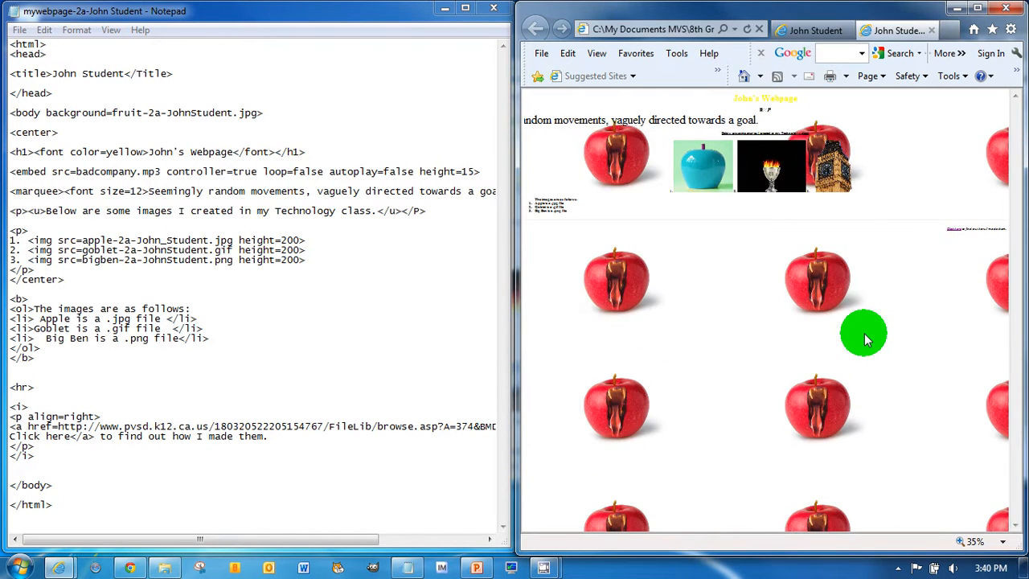
left_click(1003, 540)
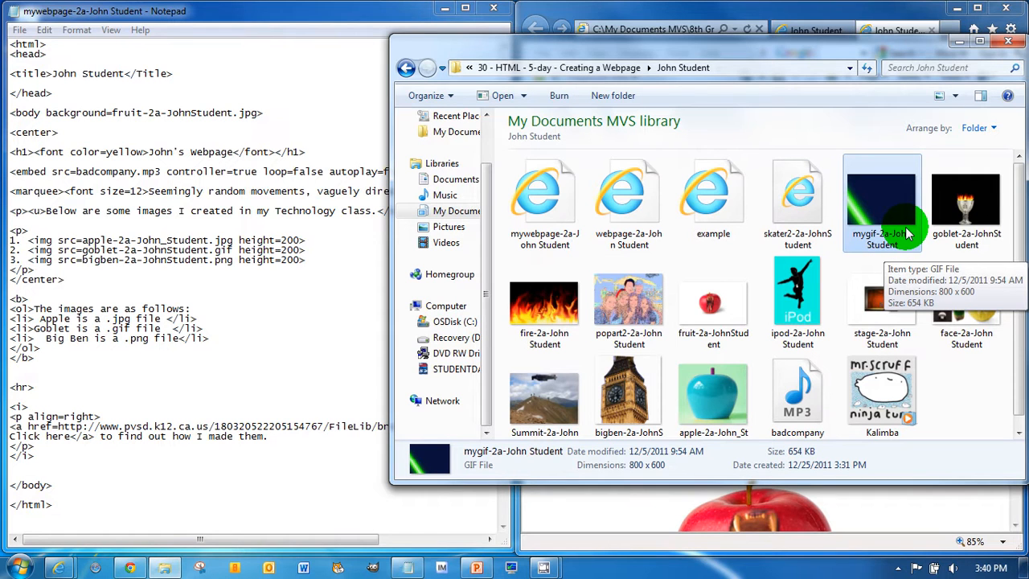
mouse_move(868, 254)
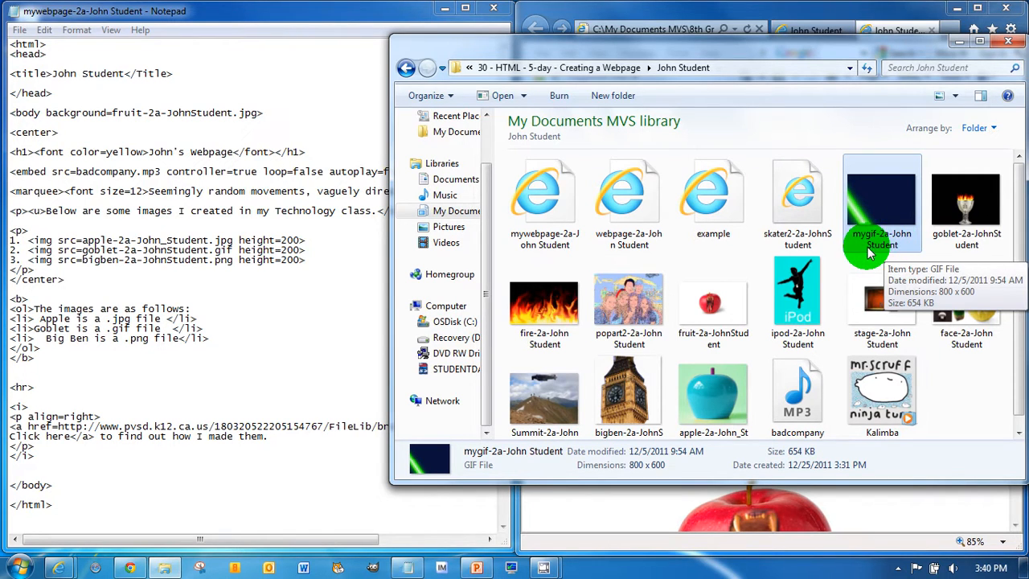
Check the mygif-2a-JohnStudent GIF's name and type in the pictures folder
left_click(881, 201)
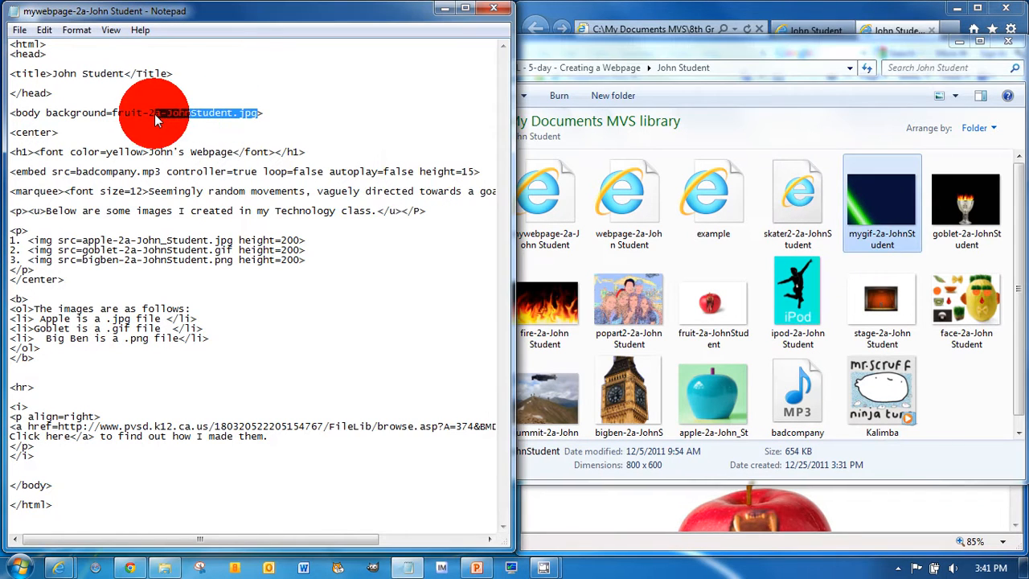
Replace the fruit filename with mygif-2a-JohnStudent.gif as the body background
type("mygif-2a-JohnStudent")
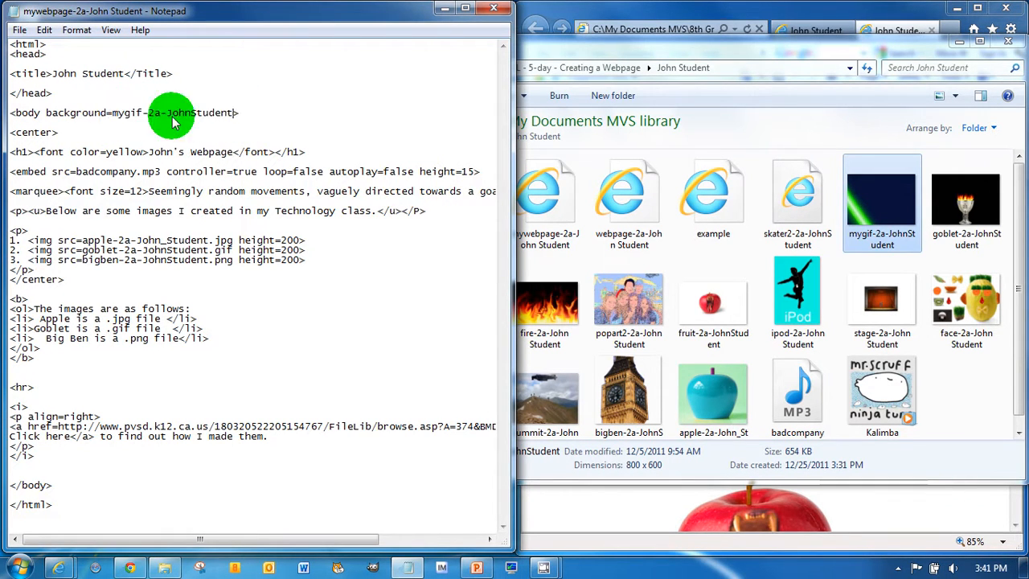
type(".gif")
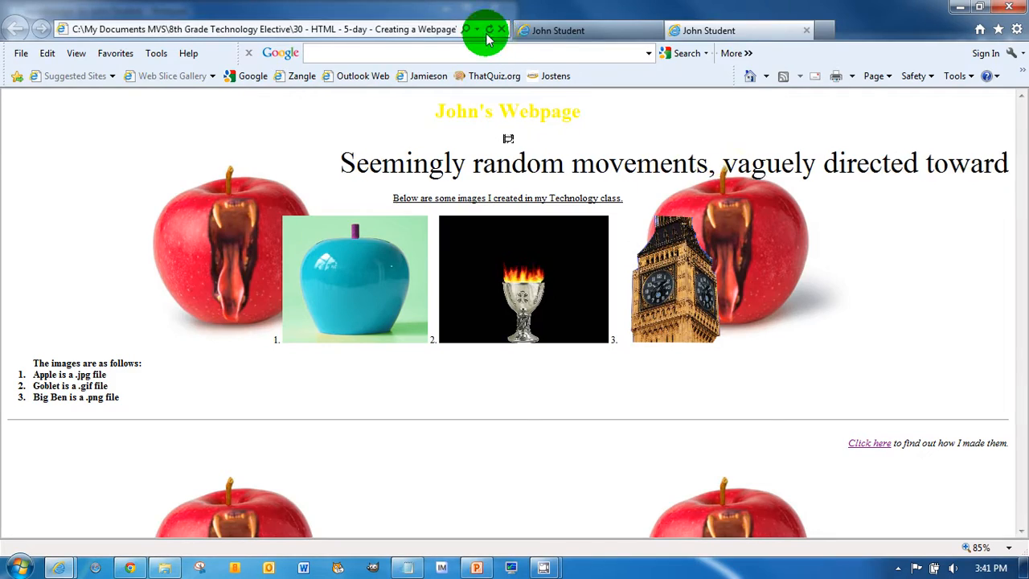
Refresh the page in Internet Explorer so the green mygif image shows as background
left_click(489, 29)
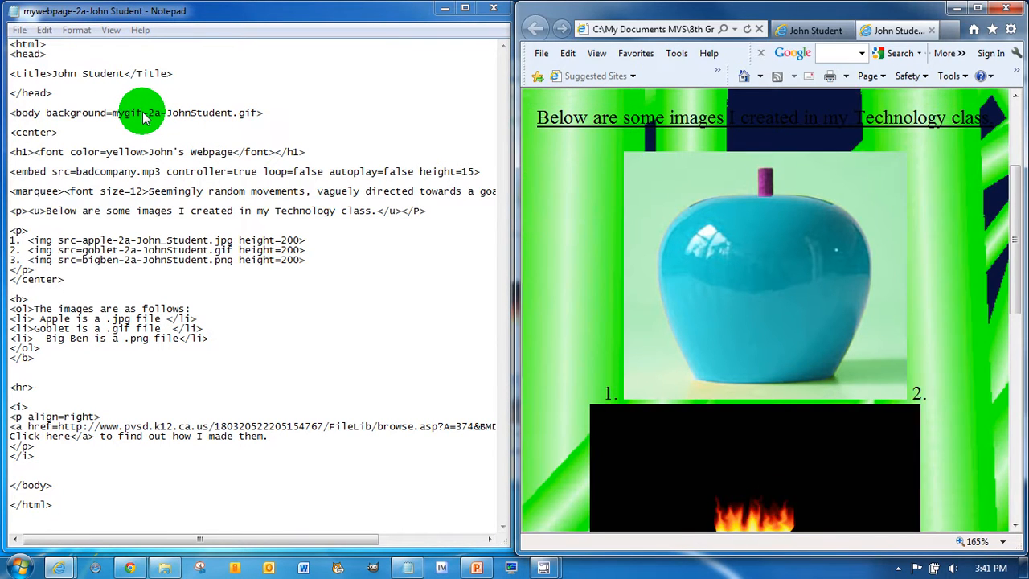
Replace the body background with goblet-2a-JohnStudent.gif and refresh to see tiled goblets
double_click(127, 113)
type("oblet")
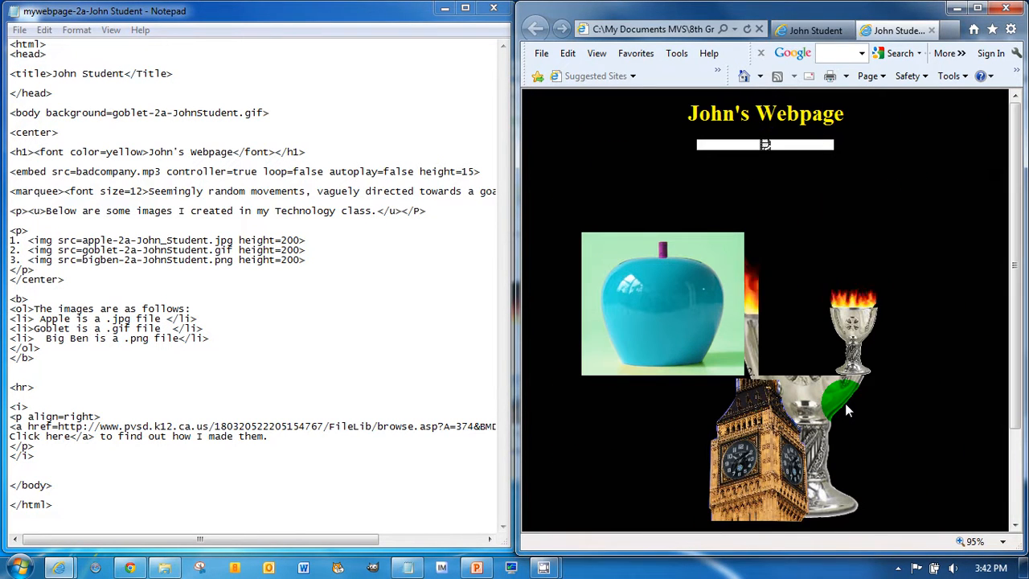
mouse_move(617, 61)
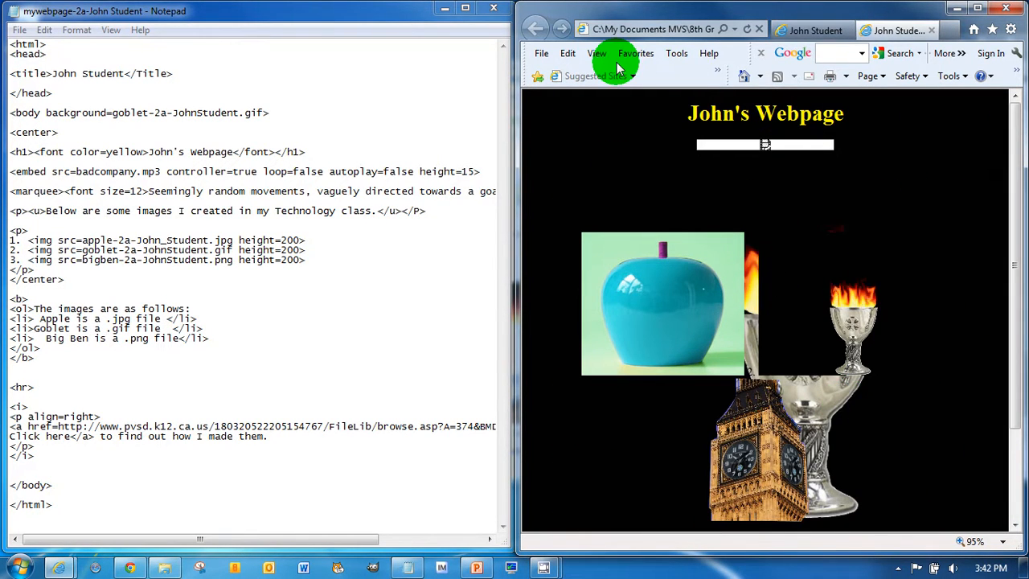